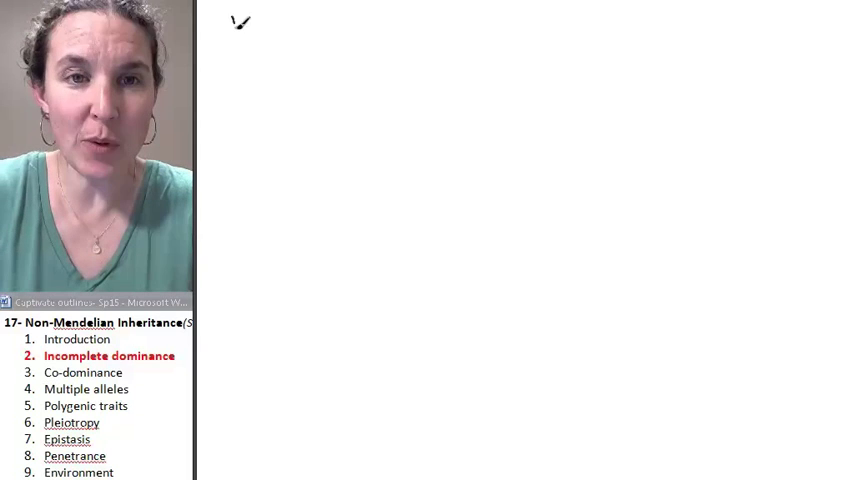
pyautogui.write('Incomplete dominance')
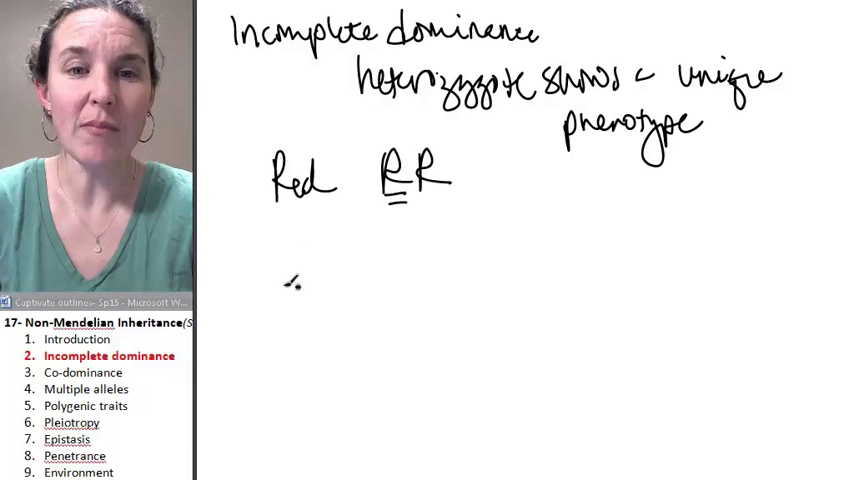
pyautogui.write('White')
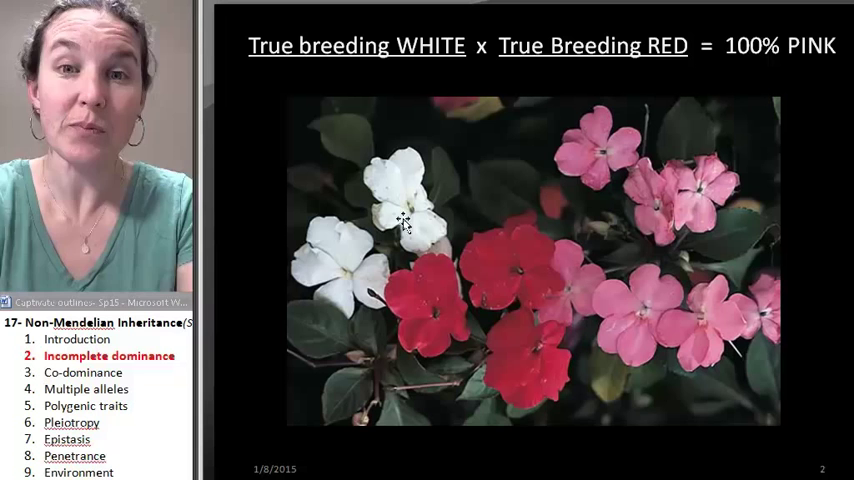
pyautogui.moveTo(505, 280)
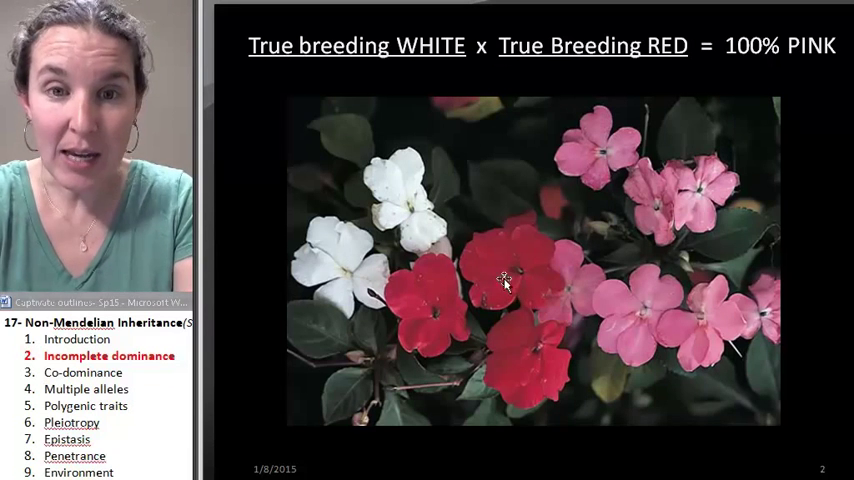
pyautogui.moveTo(415, 197)
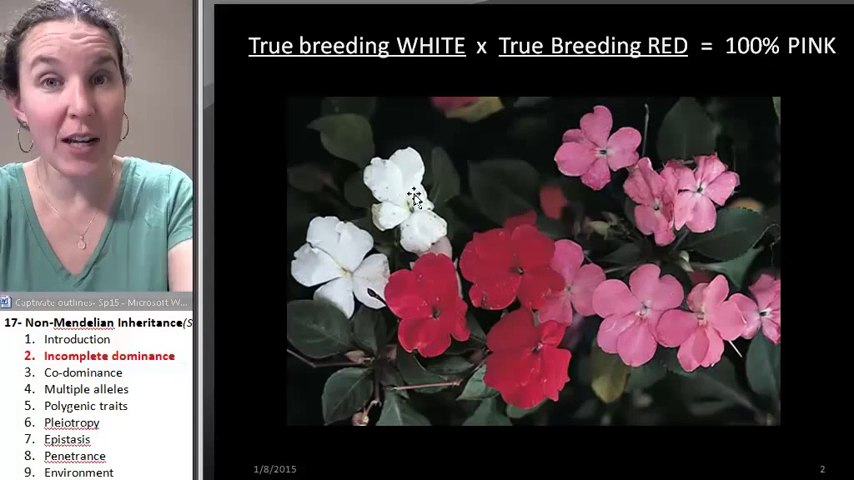
pyautogui.moveTo(598, 230)
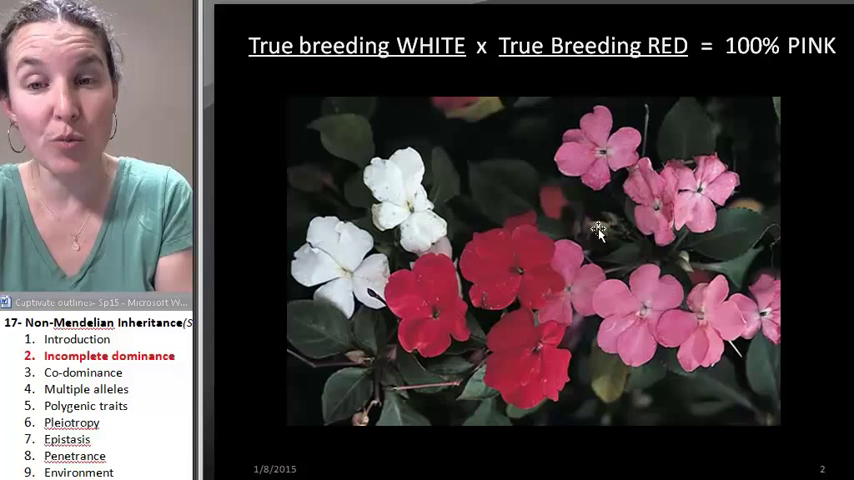
pyautogui.moveTo(682, 210)
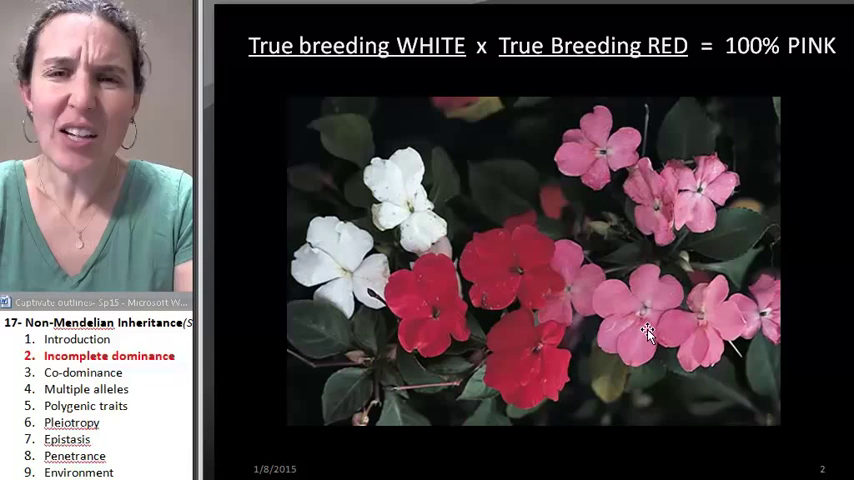
pyautogui.moveTo(618, 348)
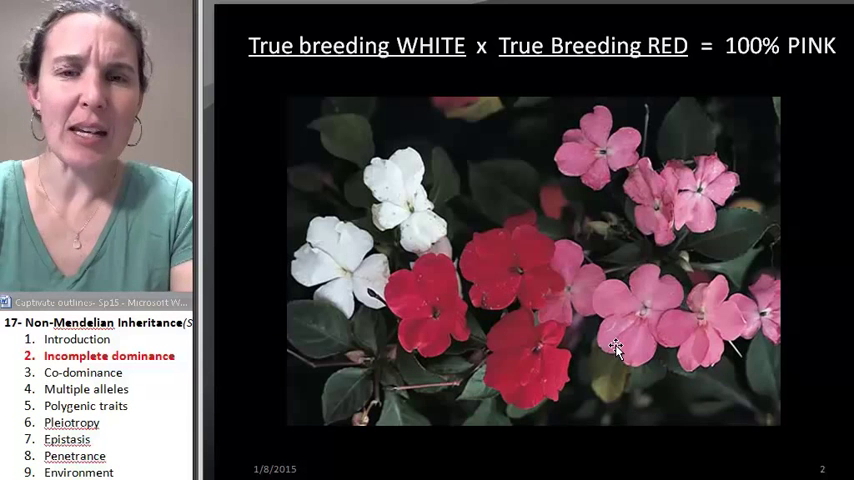